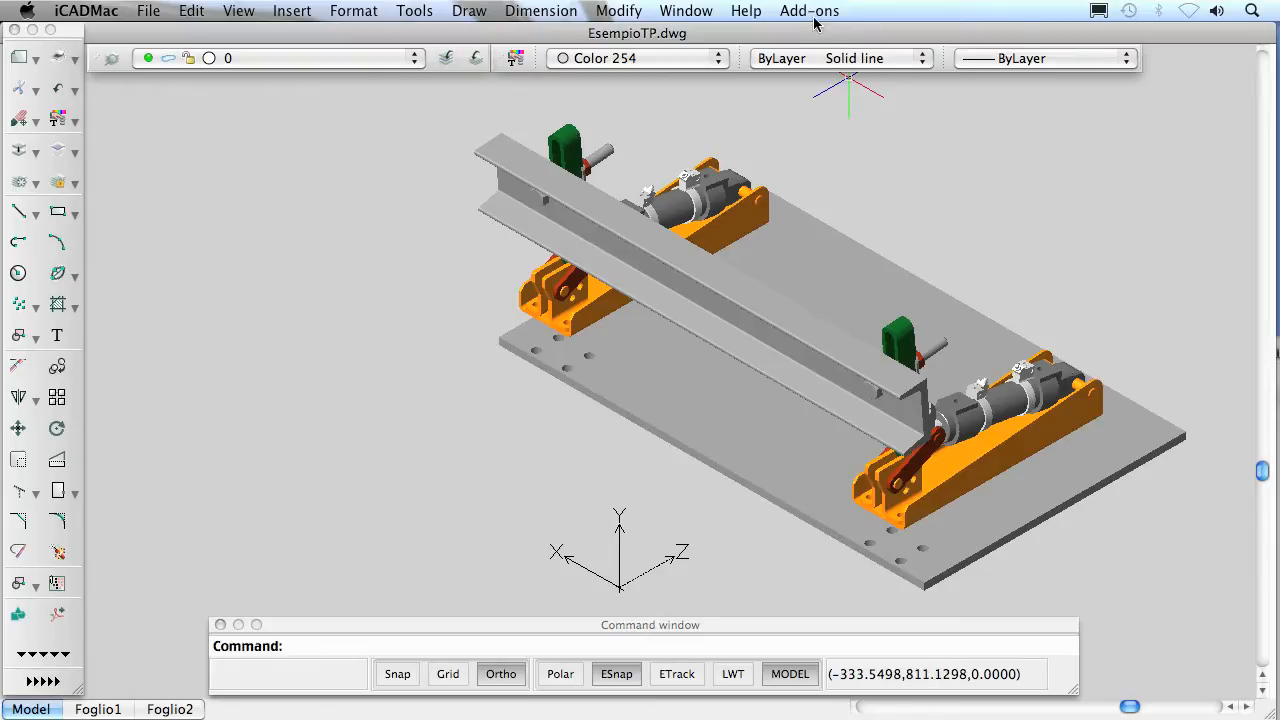
- Launch the online TraceParts catalog for progeCAD from the Add-ons menu
left_click(806, 12)
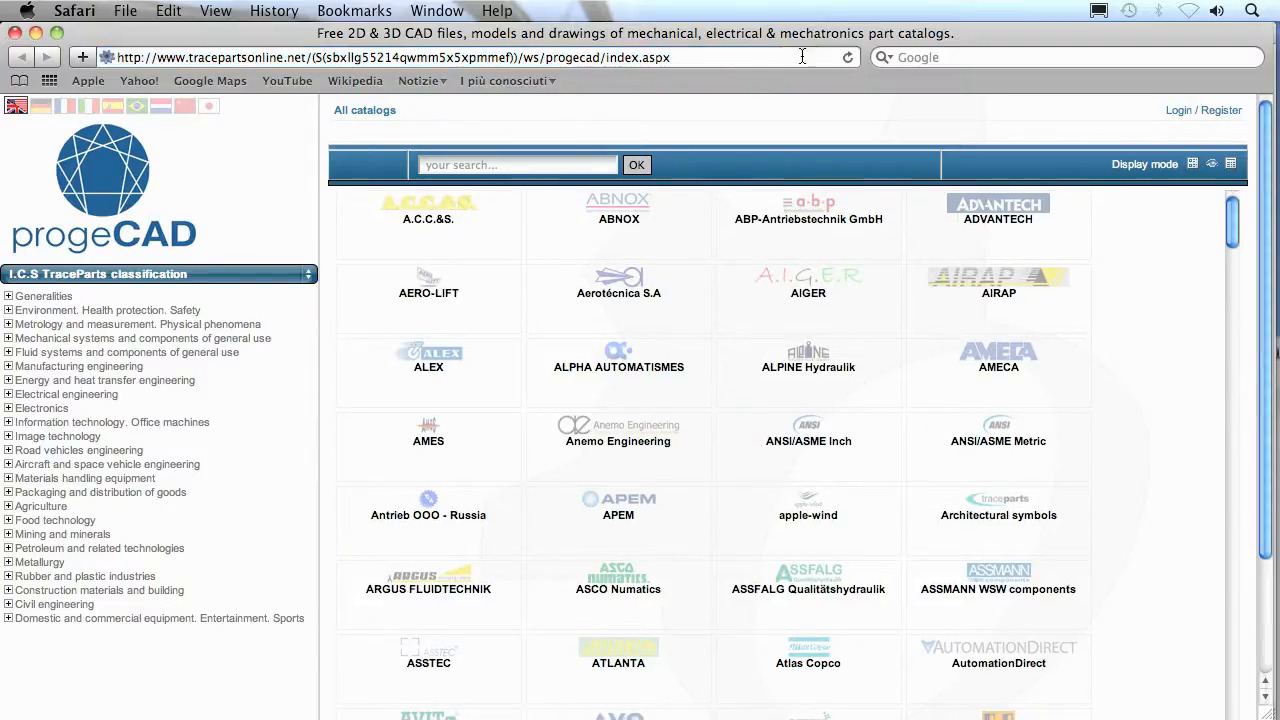
left_click(8, 338)
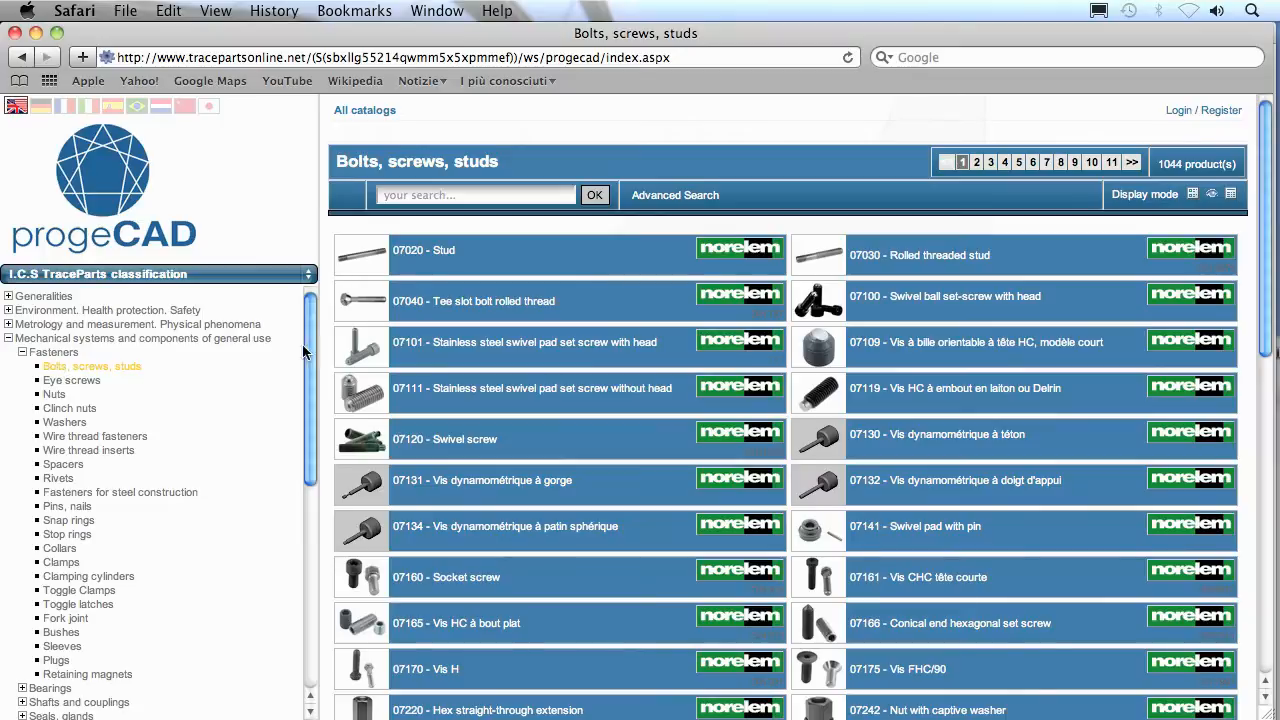
left_click(528, 342)
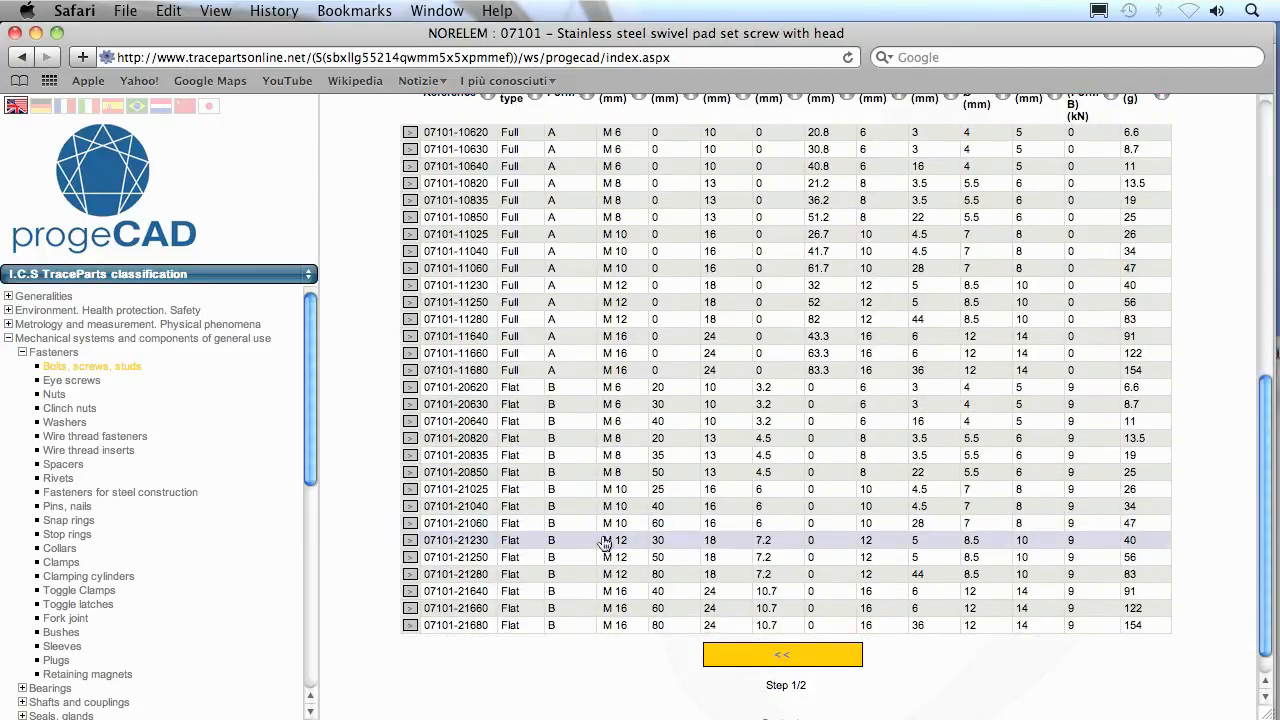
left_click(780, 652)
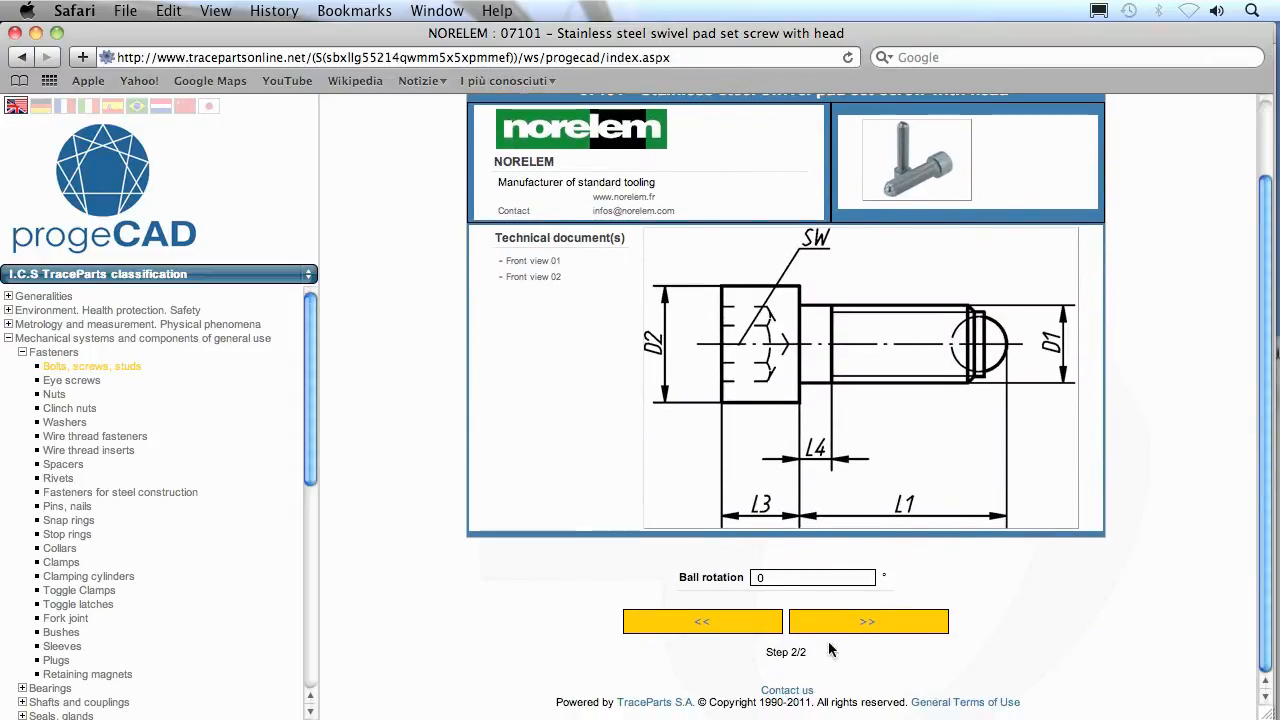
left_click(868, 620)
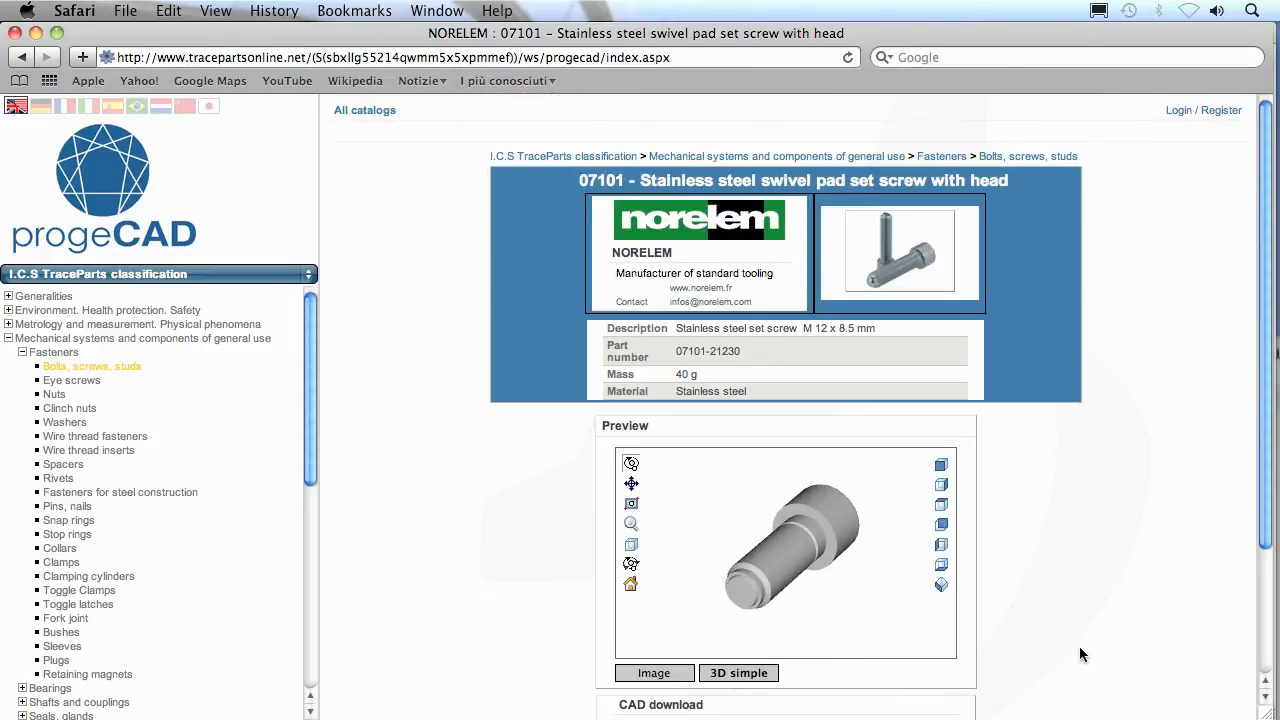
- Add the set screw to the caddy as 3D Acis 6.3 and download it
scroll("down", 3)
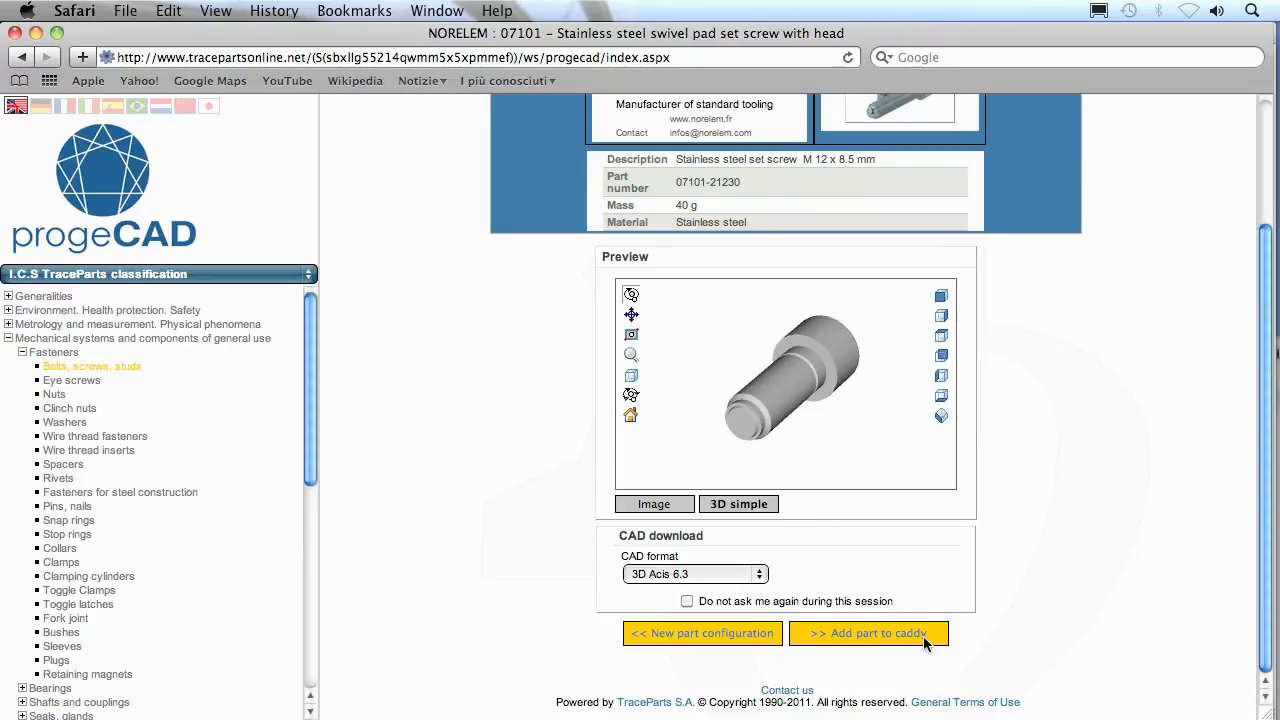
left_click(868, 632)
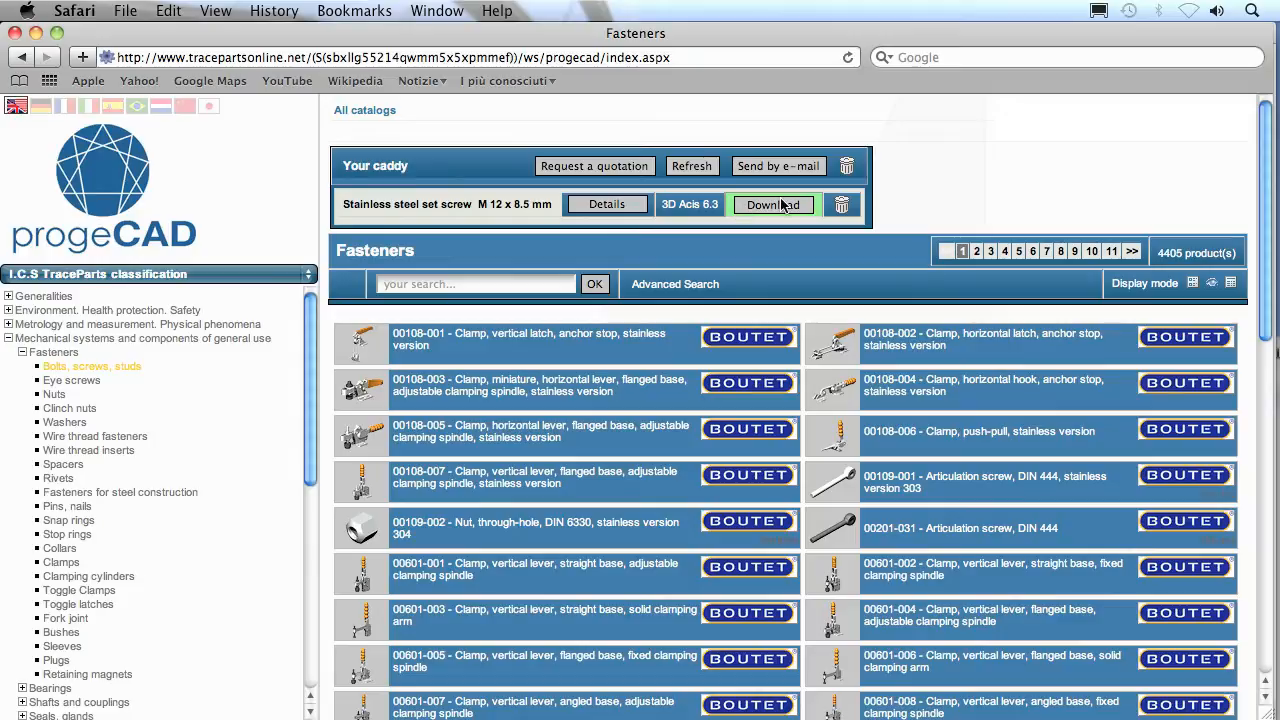
left_click(772, 204)
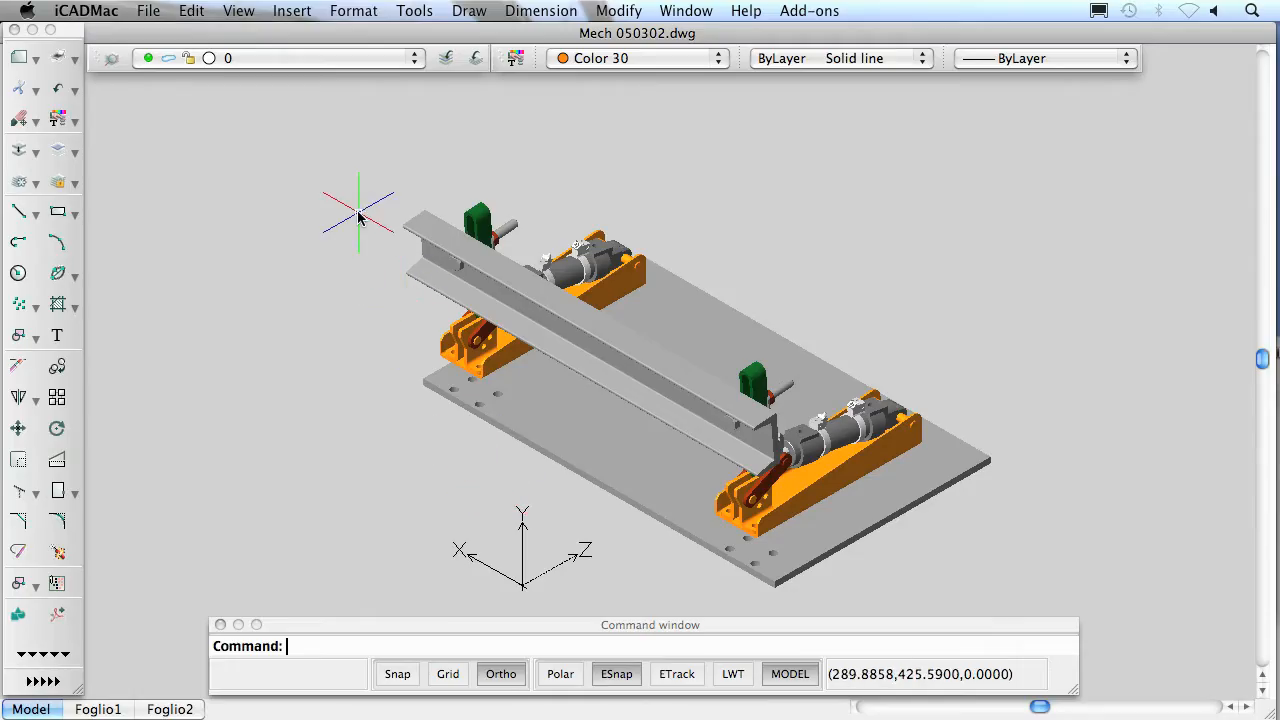
- Import the downloaded set screw .SAT (ACIS) file into the assembly drawing
left_click(292, 12)
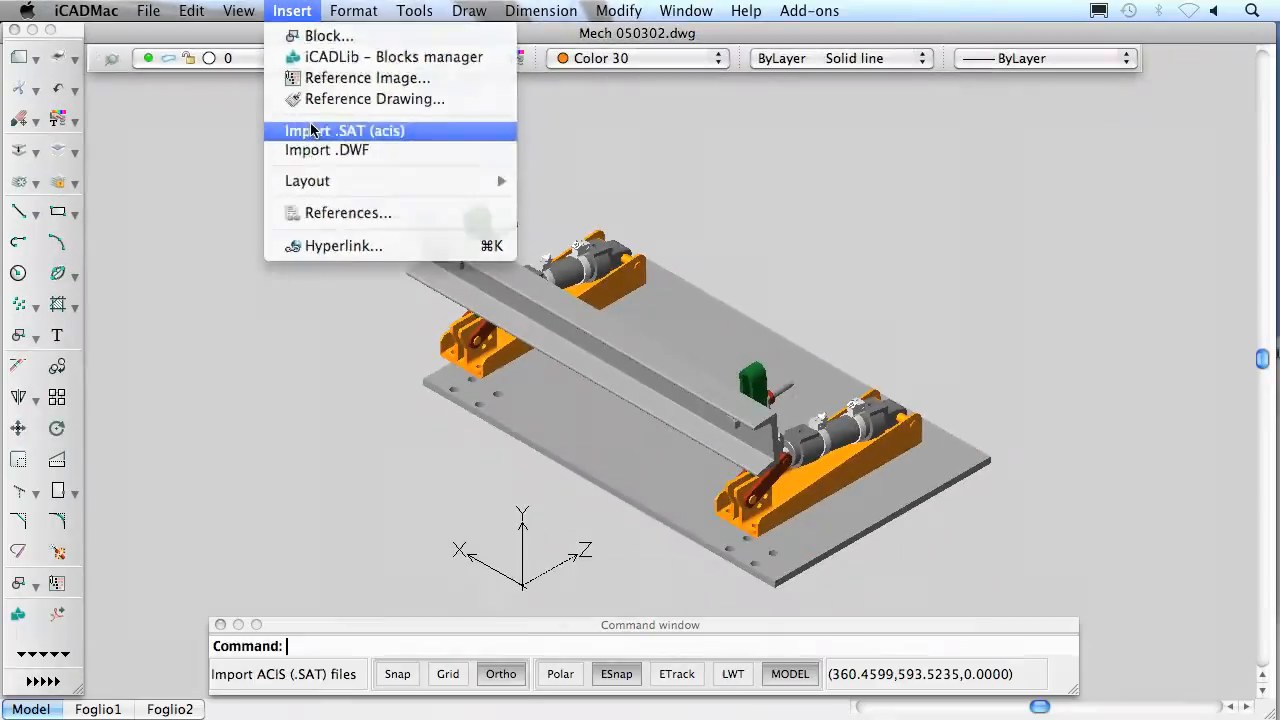
left_click(344, 130)
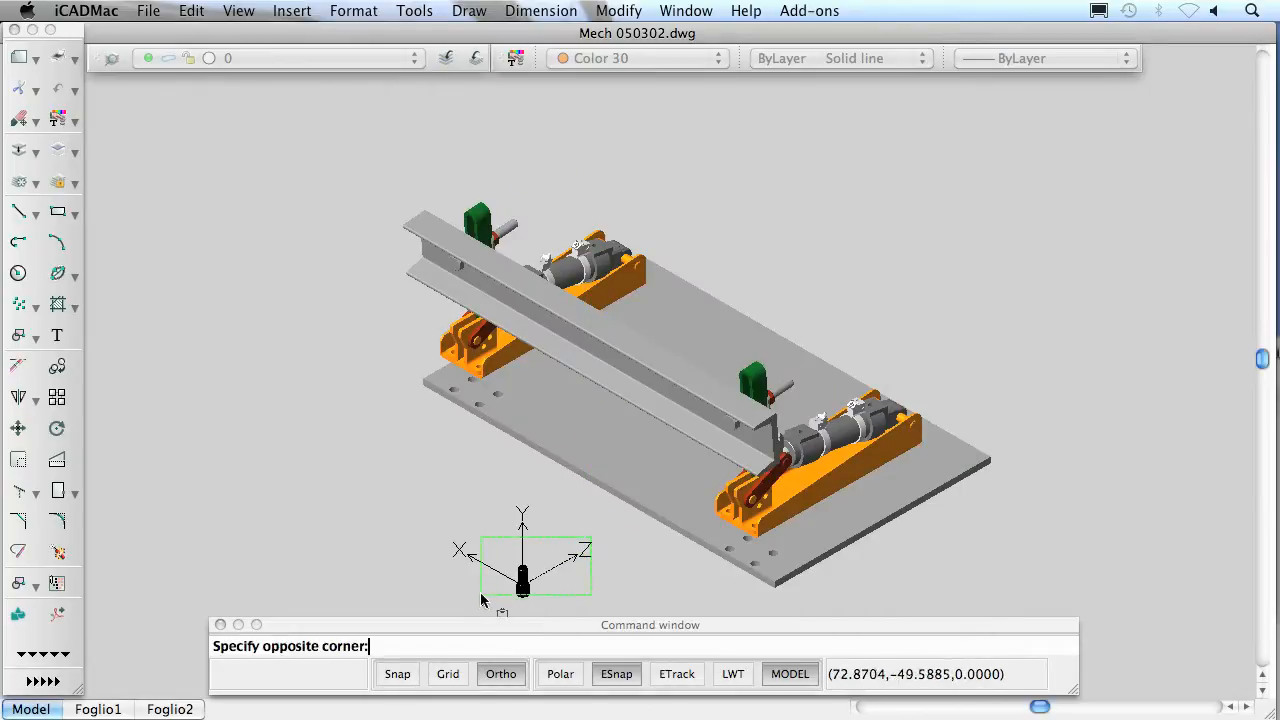
- Select the imported set screw and begin moving it, picking its base point
left_click(636, 58)
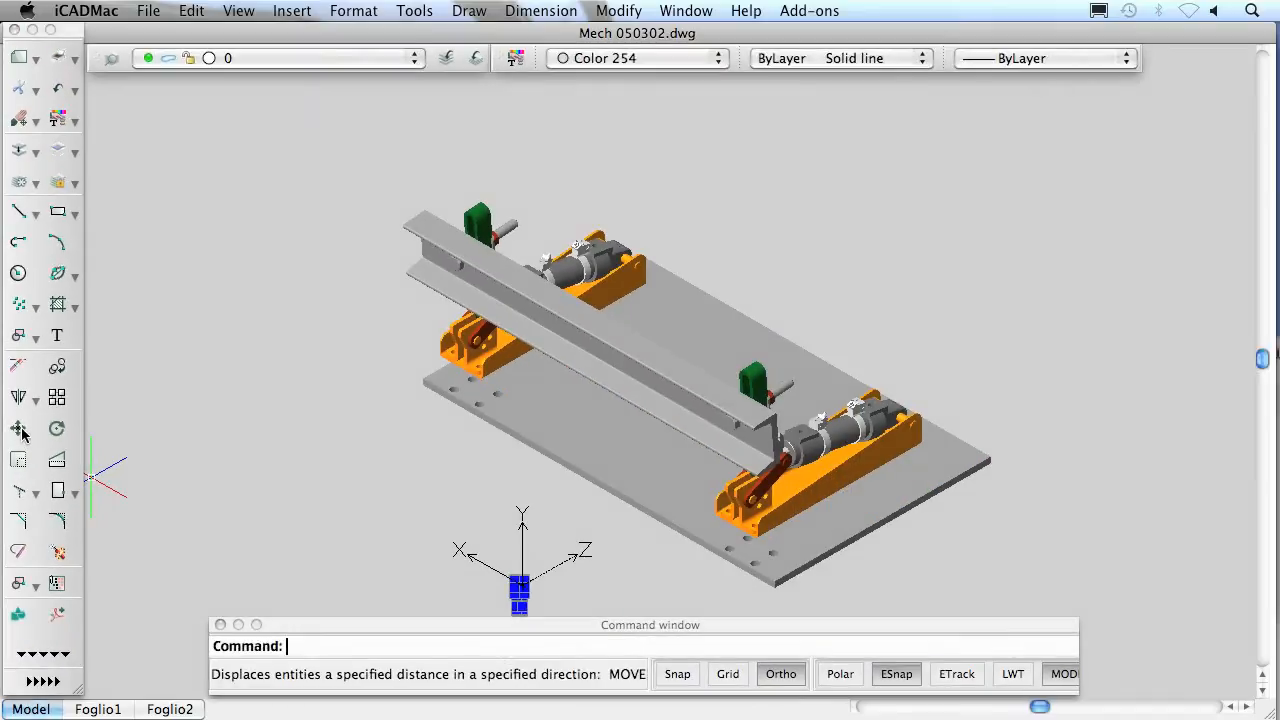
left_click(522, 600)
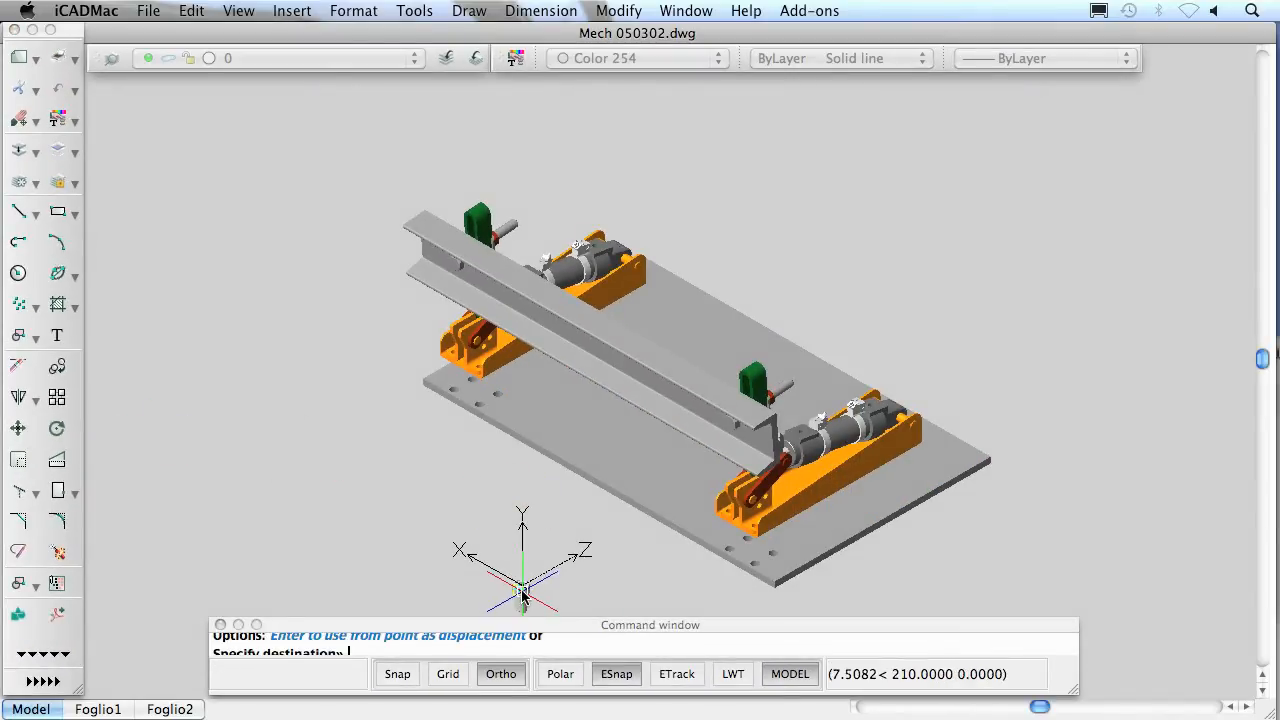